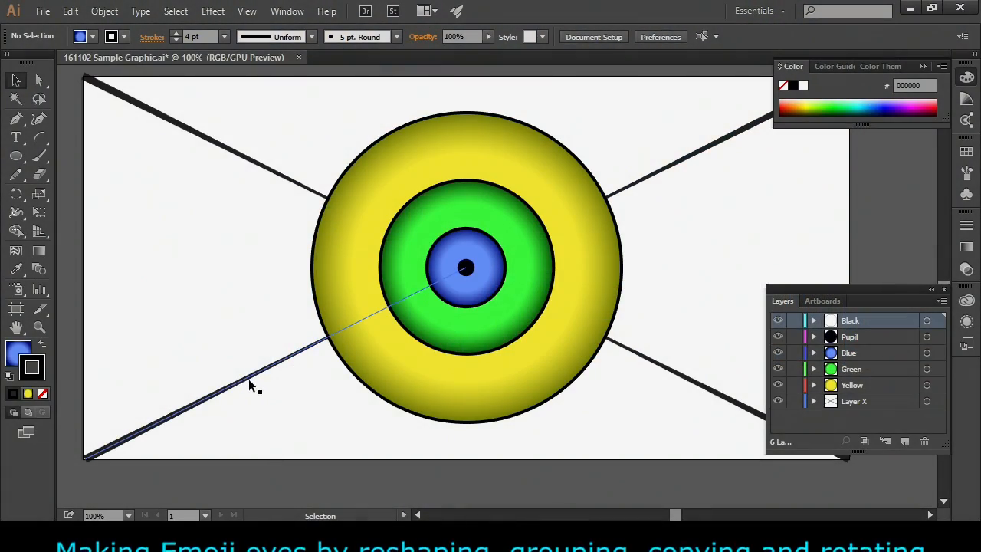
# - Save the concentric eye artwork as a new Illustrator file named '161108 Emoji 1'
pyautogui.click(46, 13)
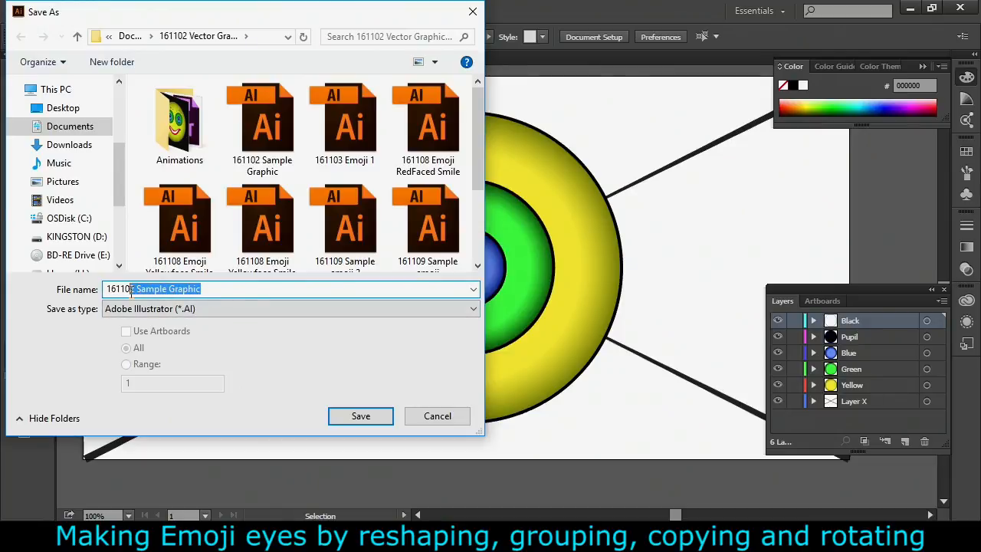
pyautogui.write('161108 Emoji')
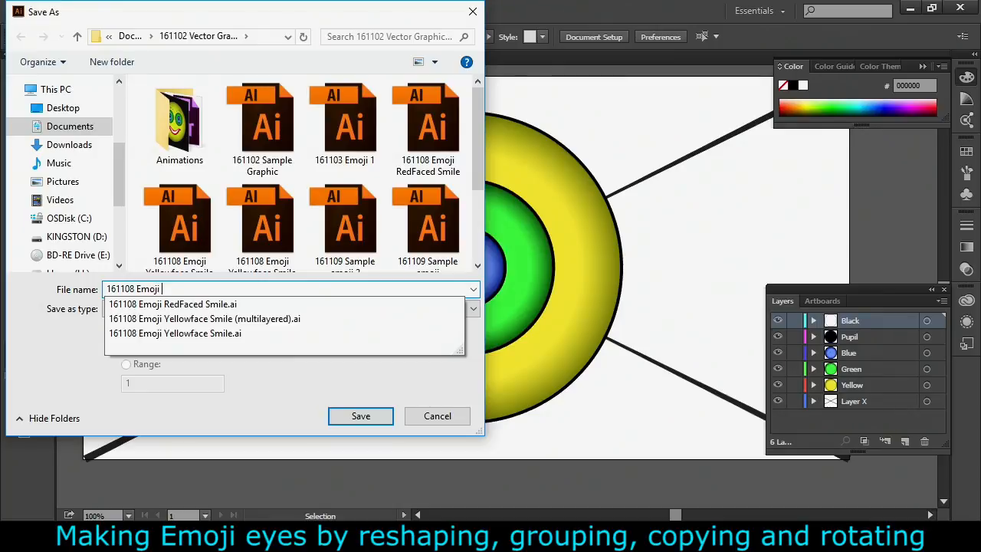
pyautogui.click(361, 416)
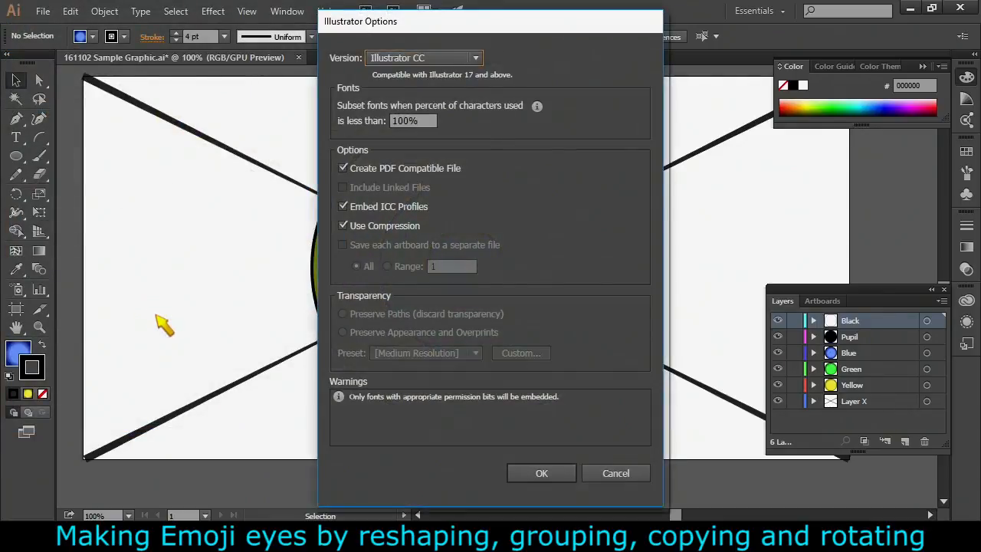
pyautogui.click(541, 472)
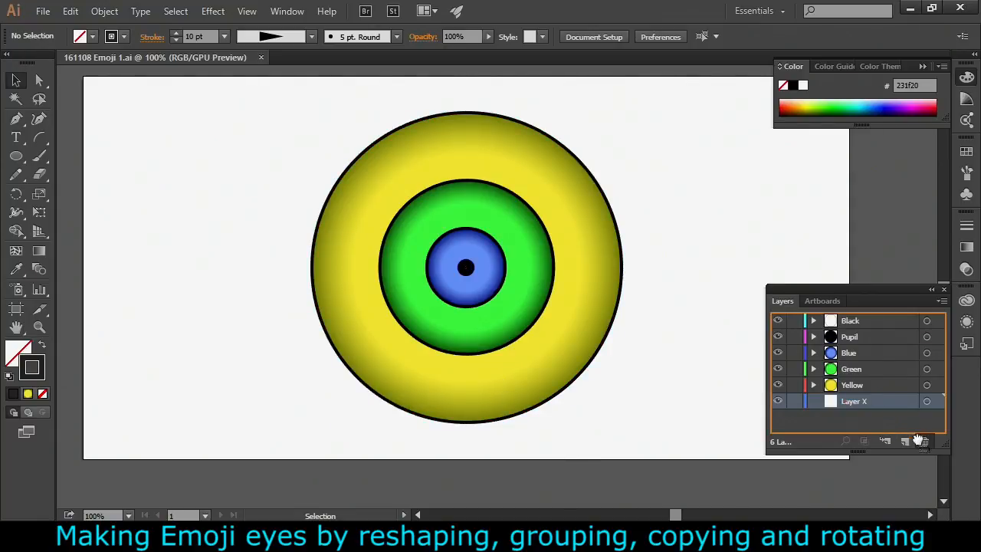
# - Delete Layer X and Shift-drag a corner to enlarge the yellow outer circle
pyautogui.click(924, 440)
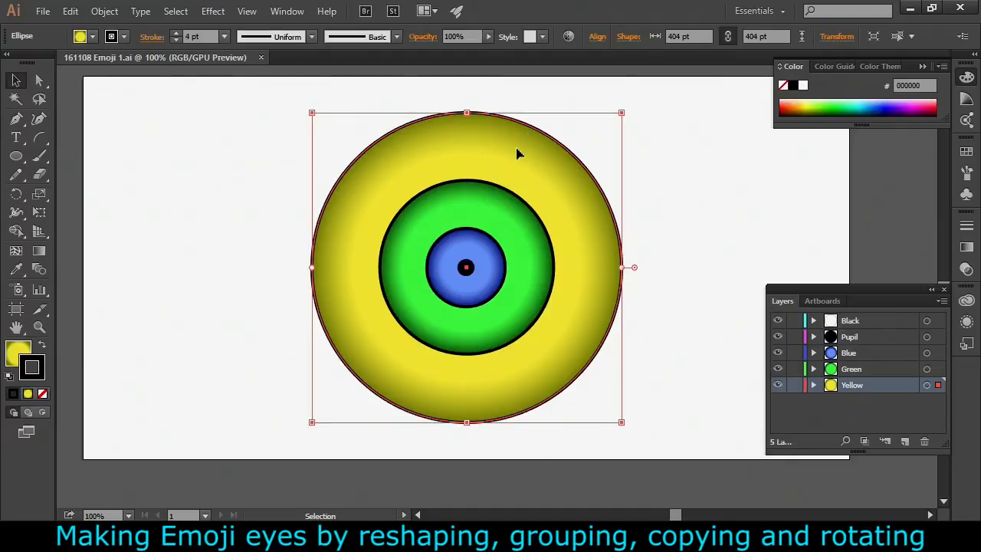
pyautogui.moveTo(622, 109)
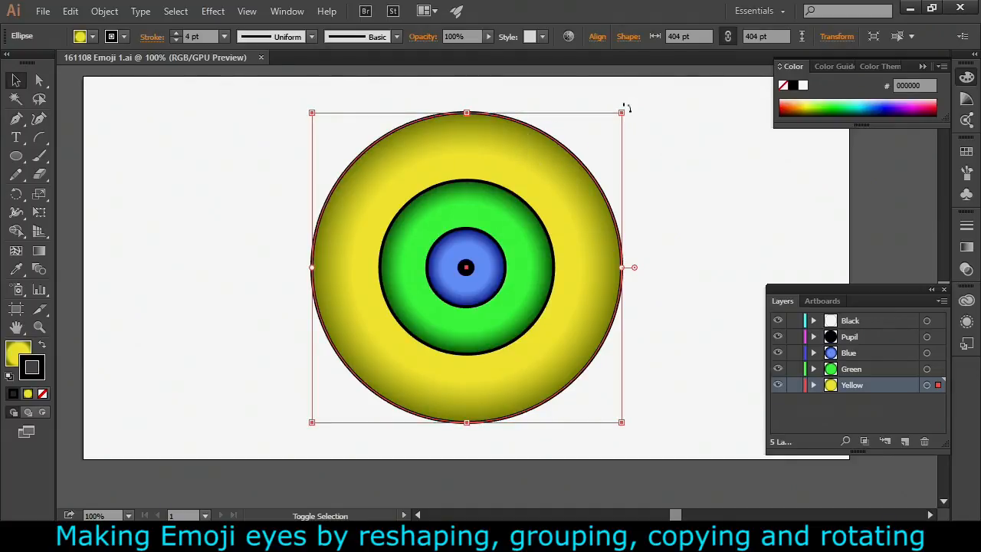
pyautogui.moveTo(621, 113); pyautogui.dragTo(665, 82)
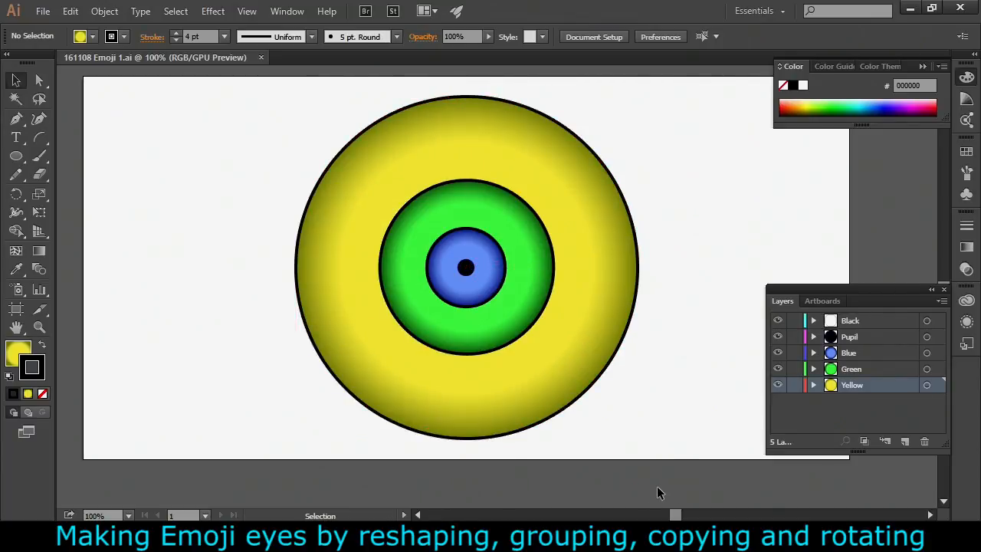
pyautogui.moveTo(580, 450)
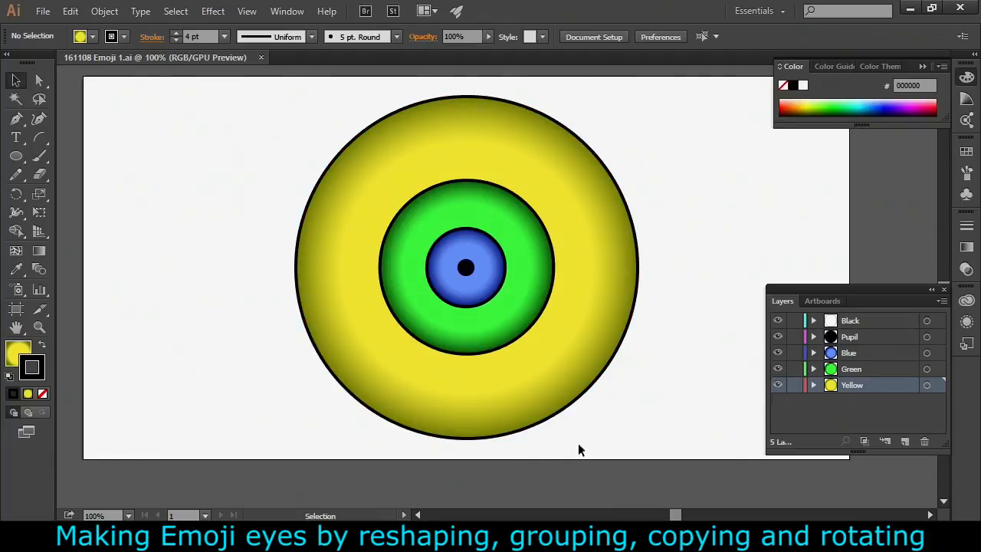
pyautogui.moveTo(529, 296)
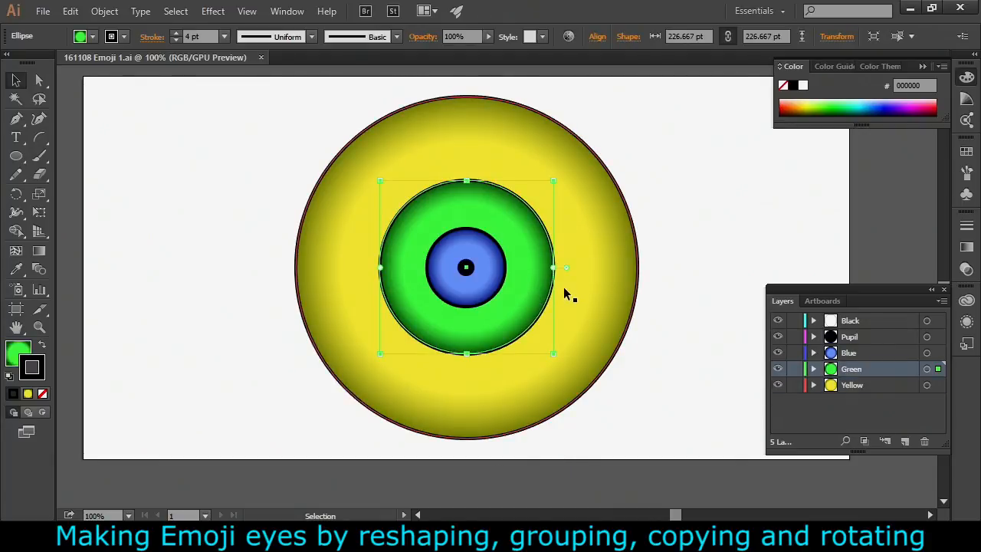
pyautogui.moveTo(537, 261)
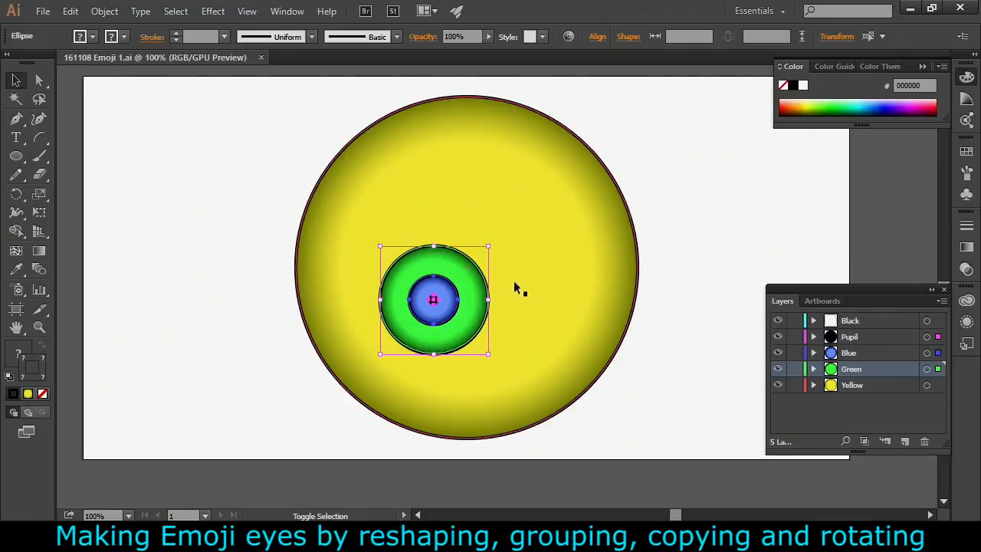
# - Drag the shrunken green, blue and pupil circles into the yellow face's upper left
pyautogui.moveTo(433, 299); pyautogui.dragTo(393, 226)
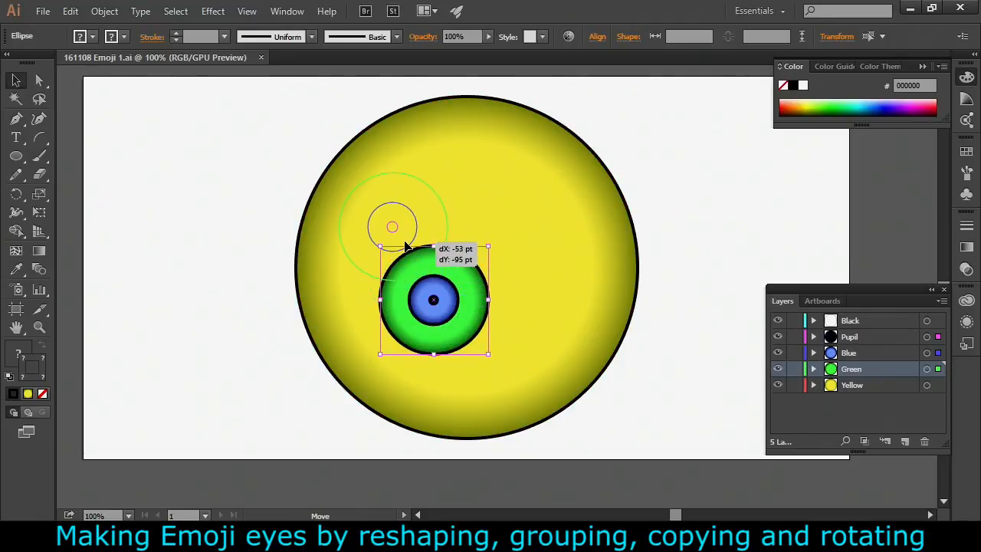
pyautogui.moveTo(433, 299); pyautogui.dragTo(397, 228)
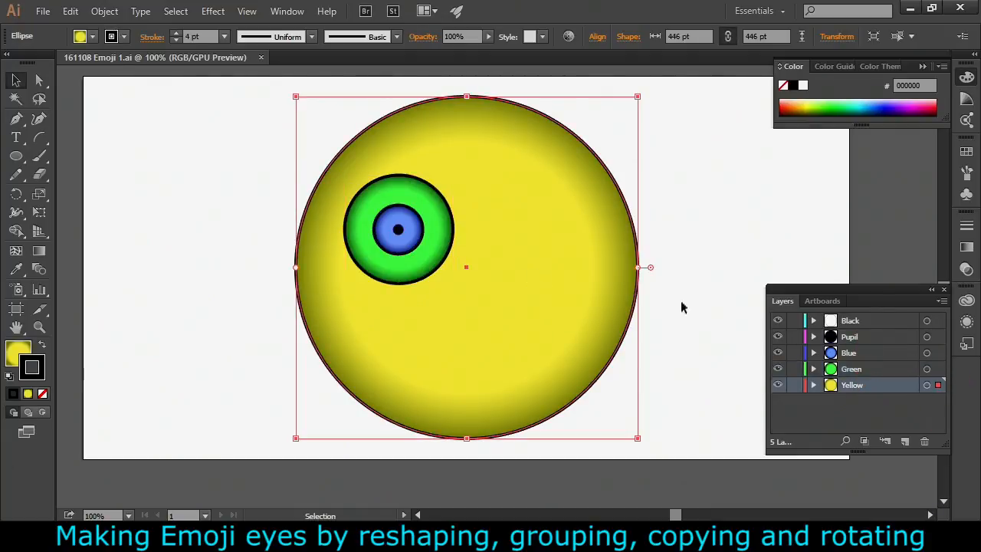
pyautogui.moveTo(591, 357)
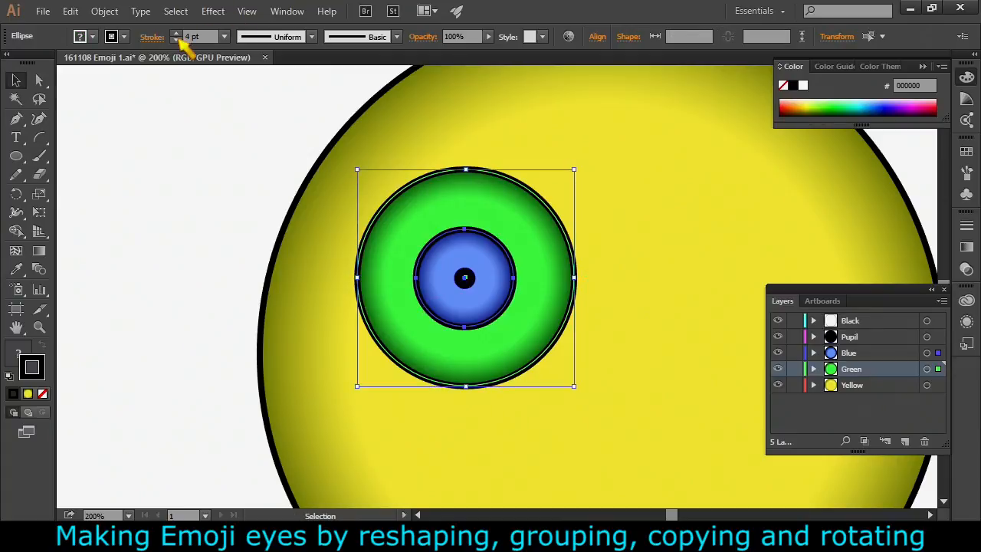
# - Set the green ring's stroke to 2 pt and pull its right anchor into an egg shape
pyautogui.click(198, 33)
pyautogui.write('2')
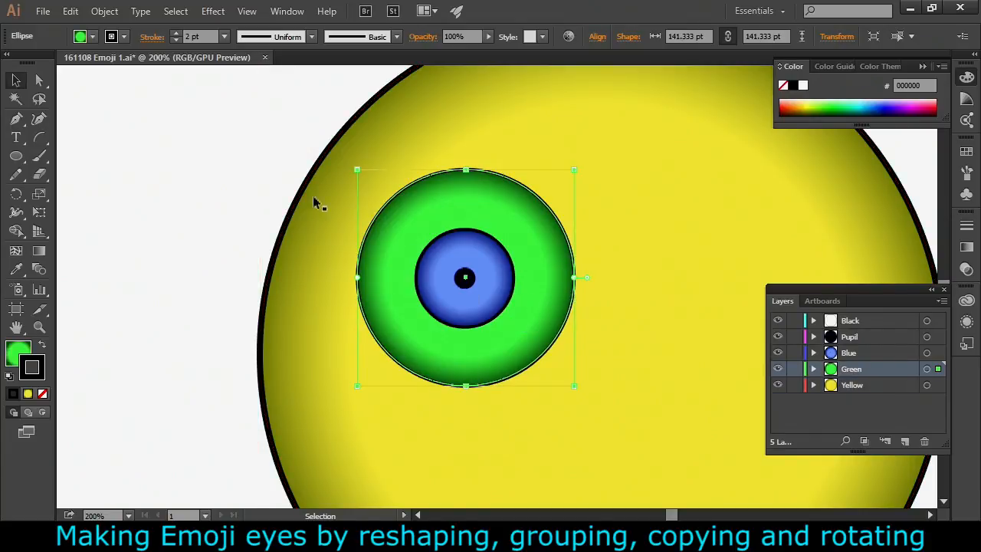
pyautogui.moveTo(38, 80)
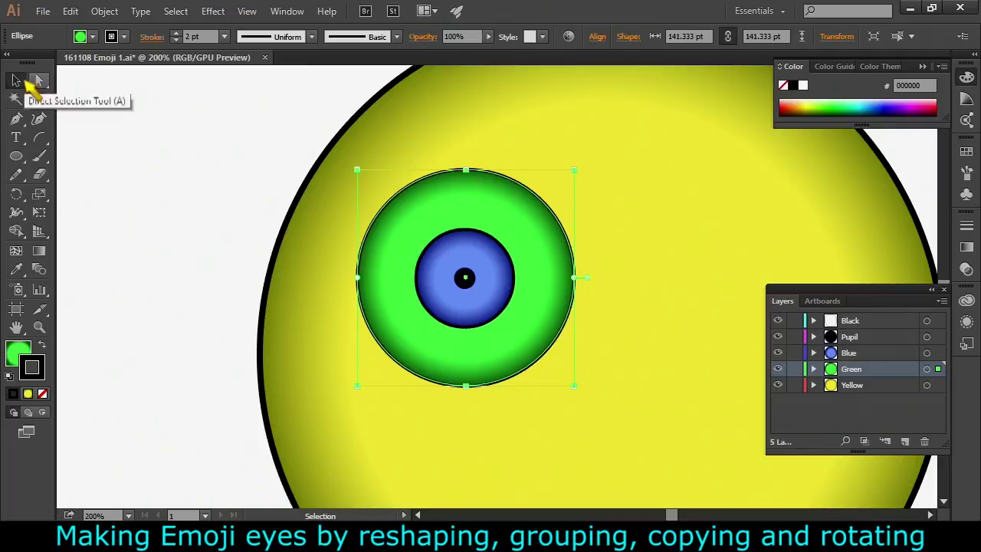
pyautogui.moveTo(16, 80)
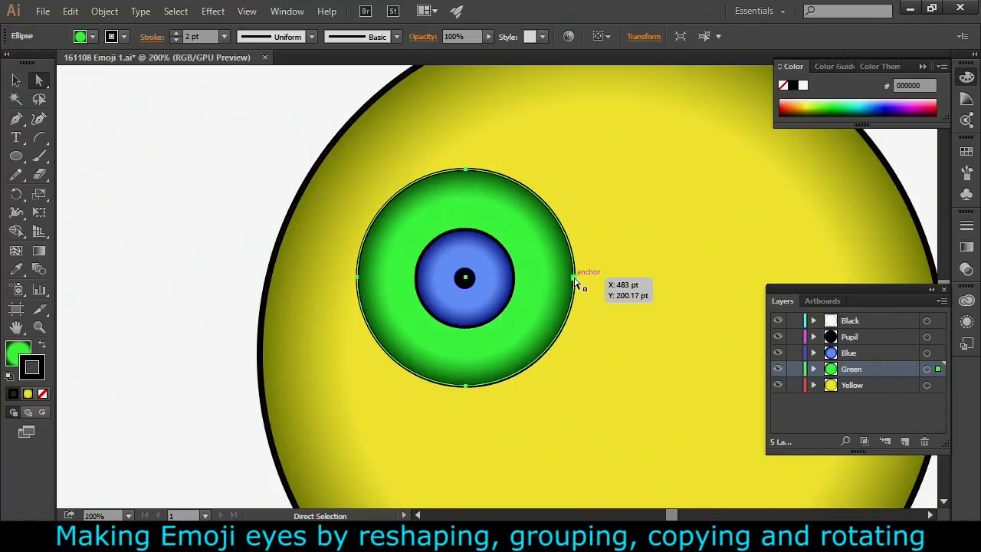
pyautogui.click(575, 279)
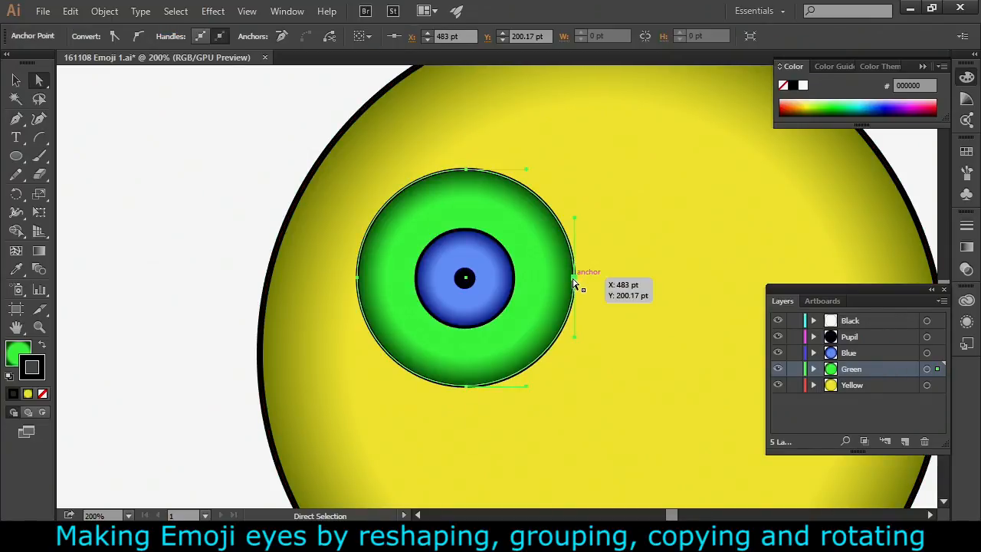
pyautogui.moveTo(574, 279); pyautogui.dragTo(583, 279)
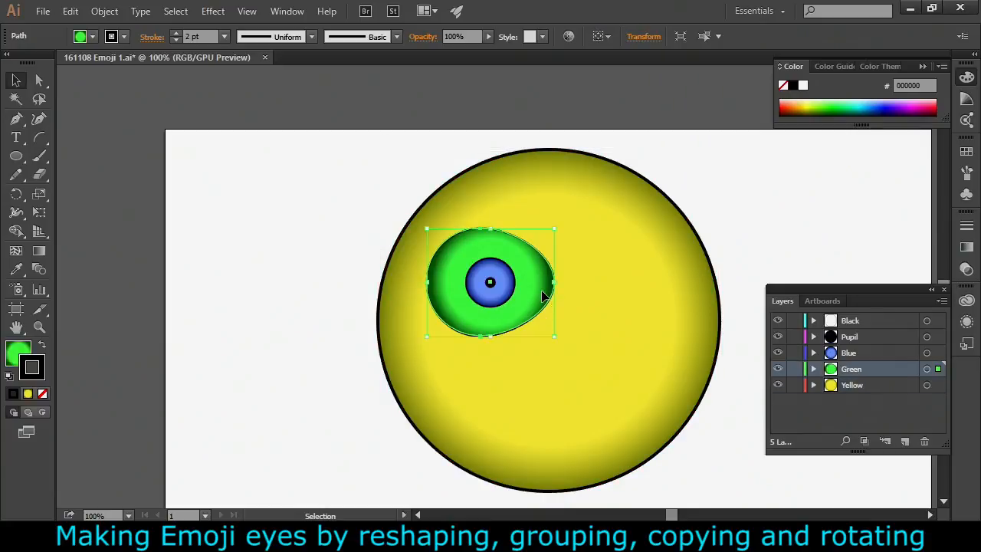
pyautogui.moveTo(555, 228); pyautogui.dragTo(544, 237)
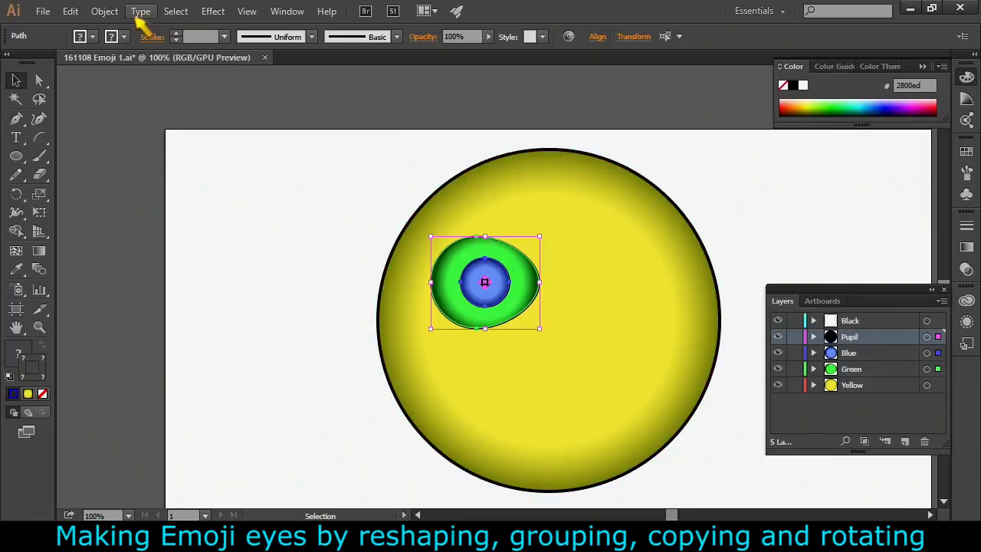
# - Group the green, blue and pupil shapes and rename the group layer 'Left Eye'
pyautogui.click(93, 11)
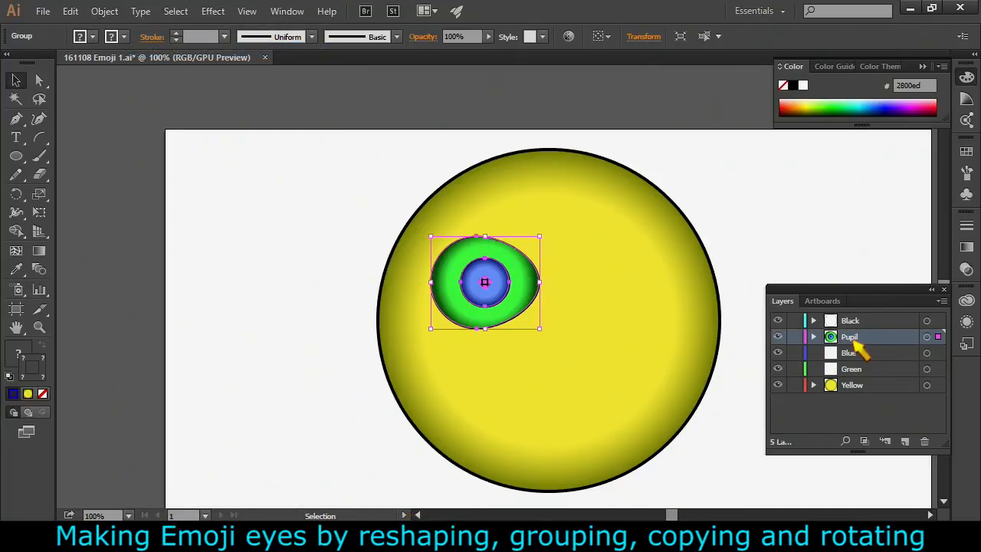
pyautogui.doubleClick(851, 336)
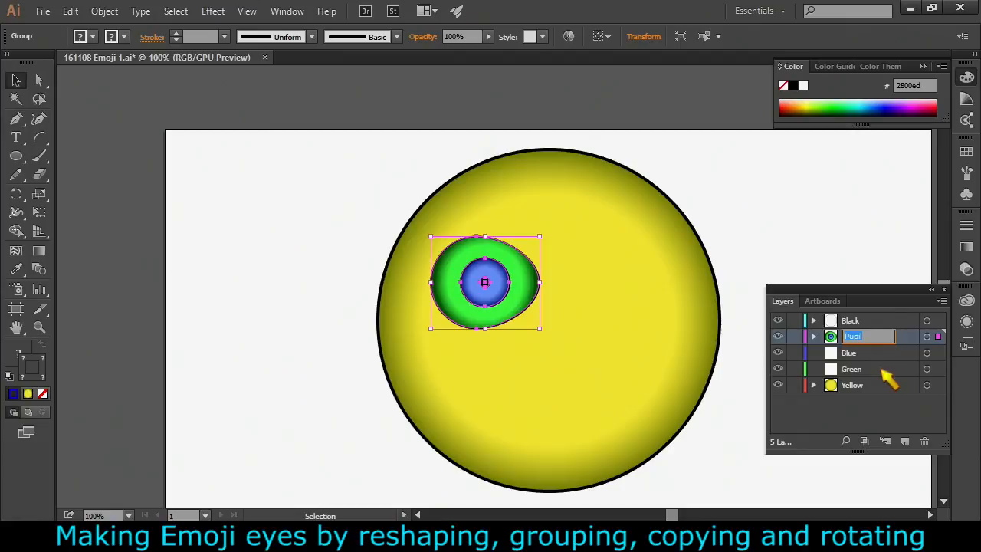
pyautogui.write('Left Eye')
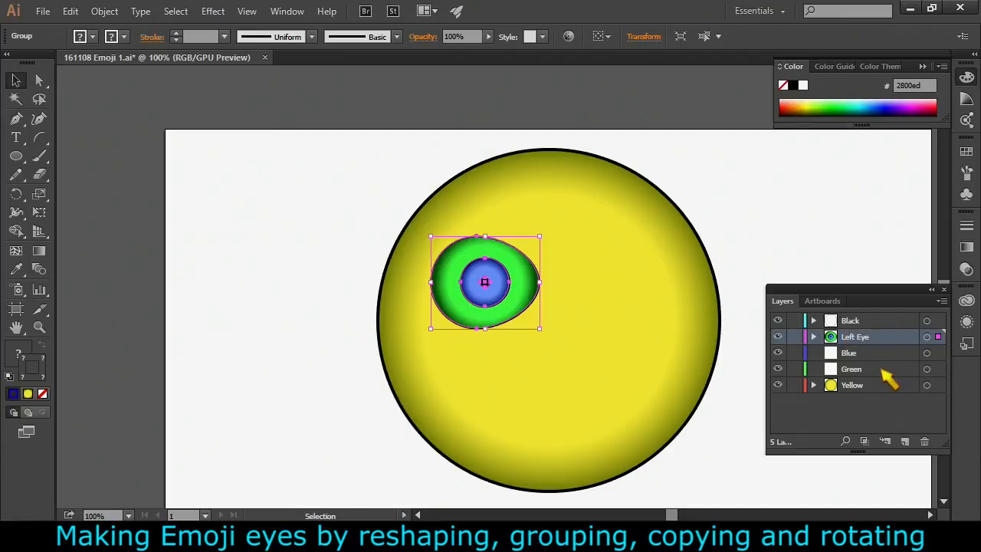
pyautogui.click(848, 353)
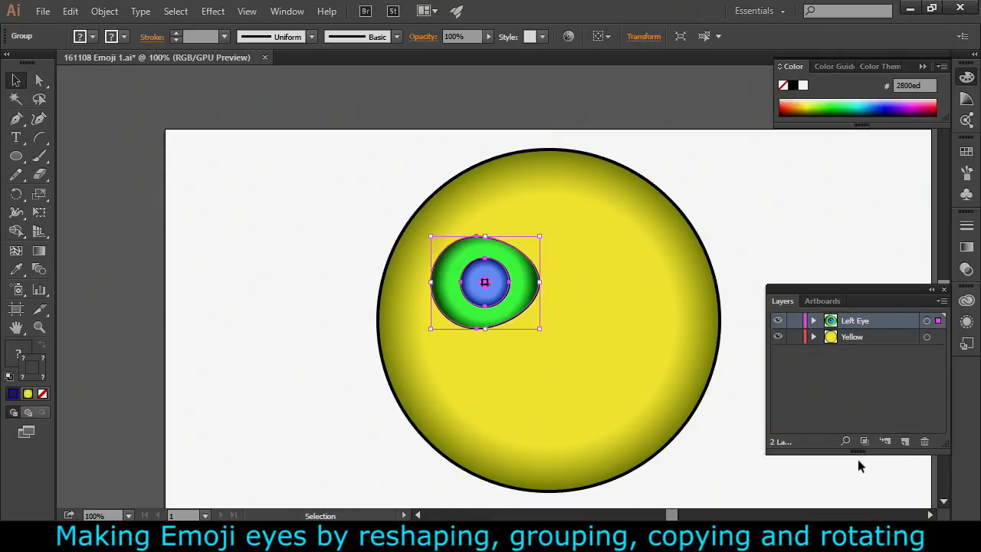
pyautogui.moveTo(512, 309)
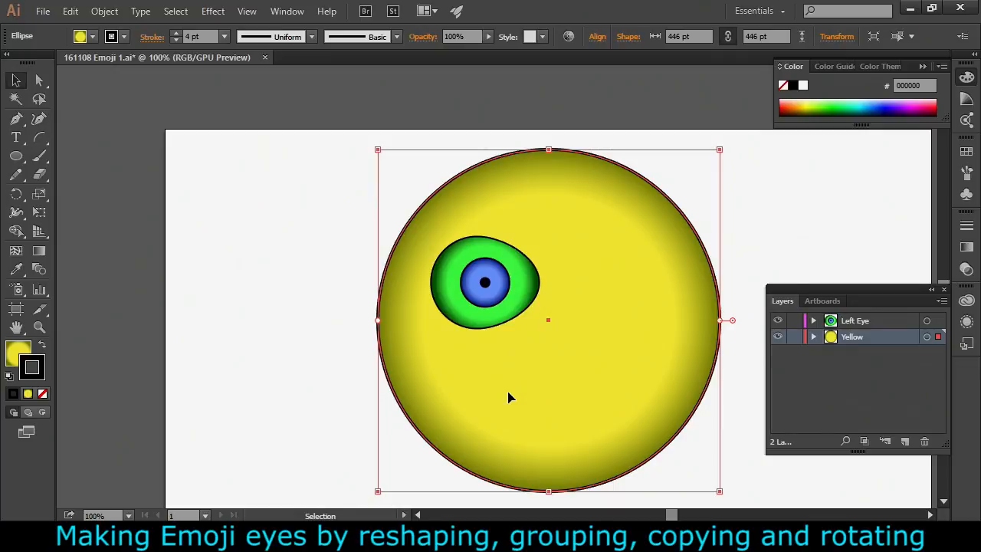
pyautogui.moveTo(547, 307)
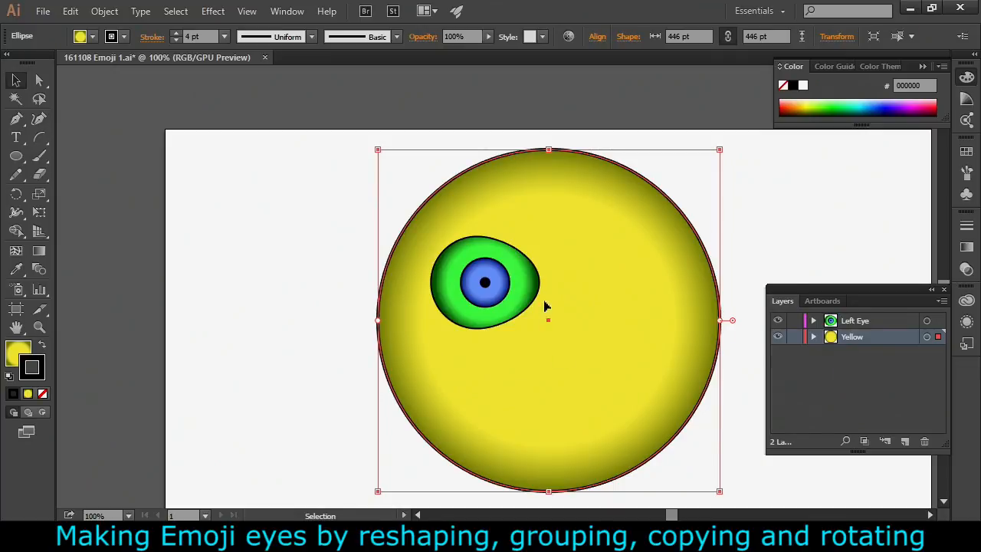
pyautogui.moveTo(672, 315)
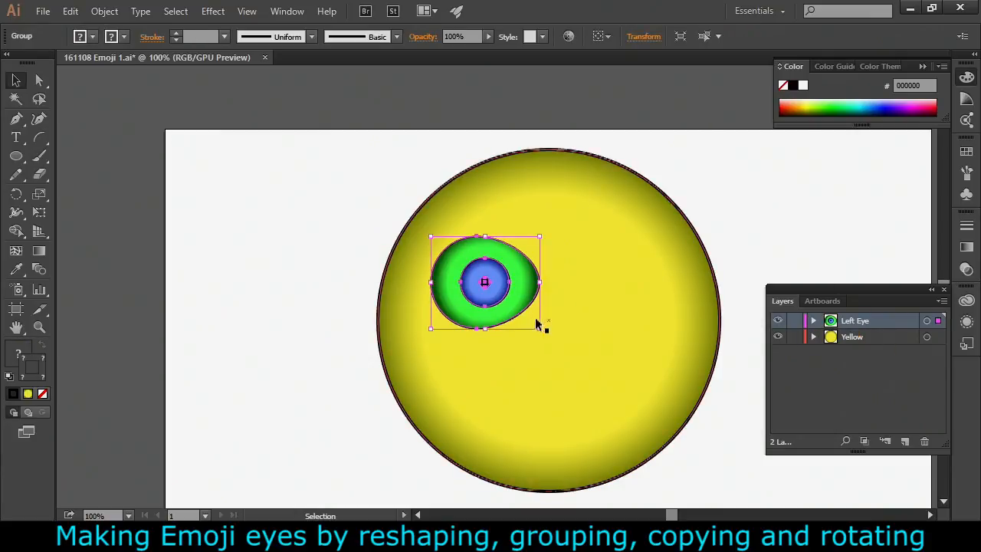
# - Isolate the Left Eye group and set the outer shape's gradient stops to white and grey
pyautogui.doubleClick(484, 282)
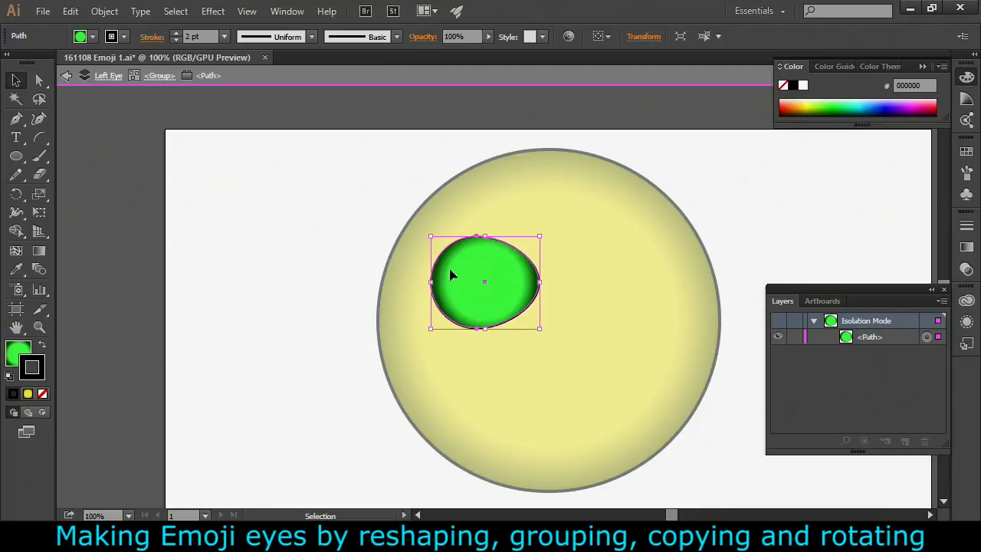
pyautogui.moveTo(429, 321)
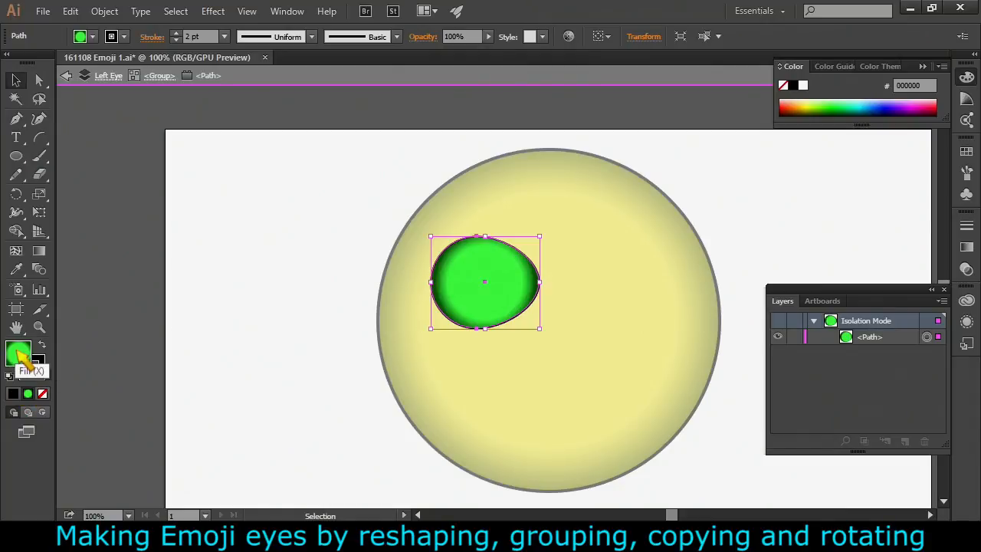
pyautogui.moveTo(61, 310)
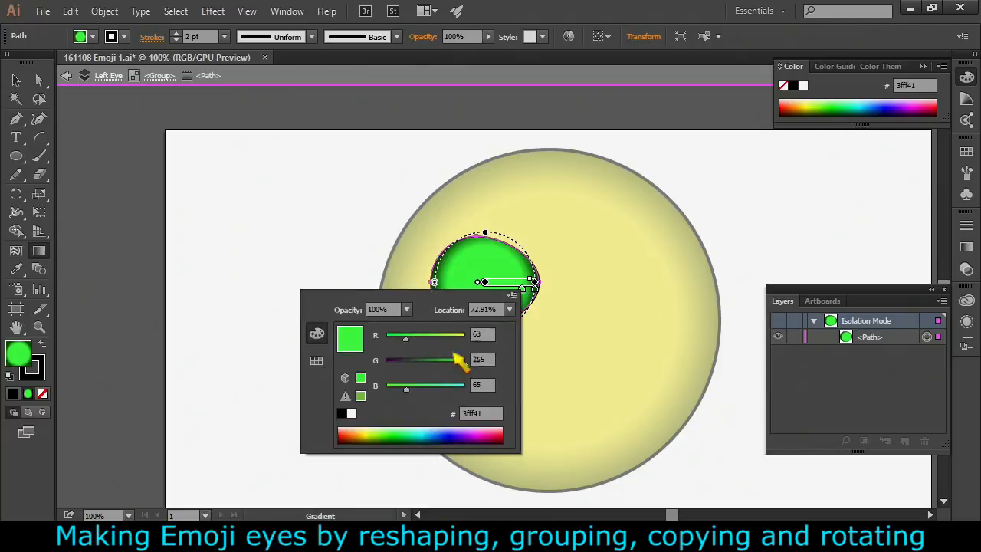
pyautogui.click(350, 413)
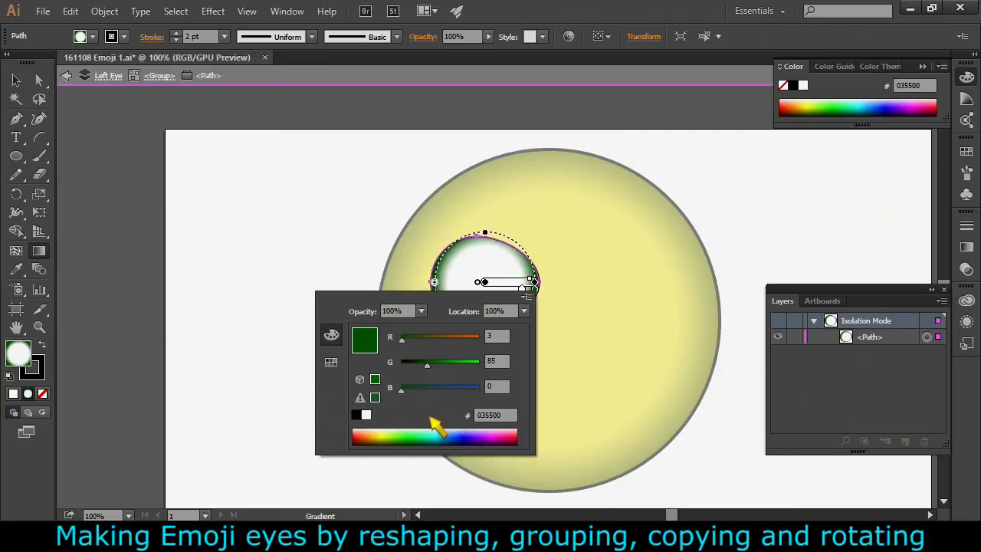
pyautogui.click(330, 362)
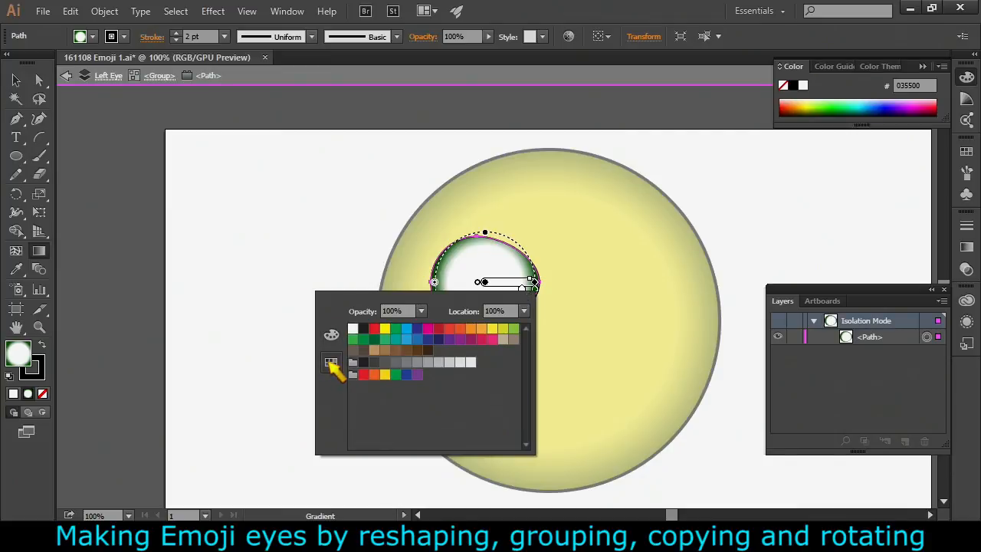
pyautogui.click(417, 363)
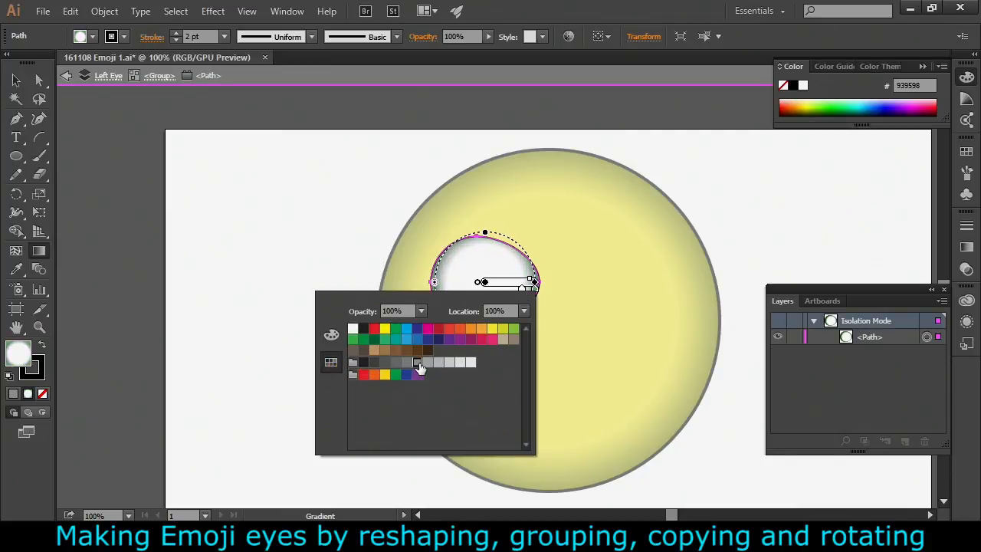
pyautogui.click(408, 362)
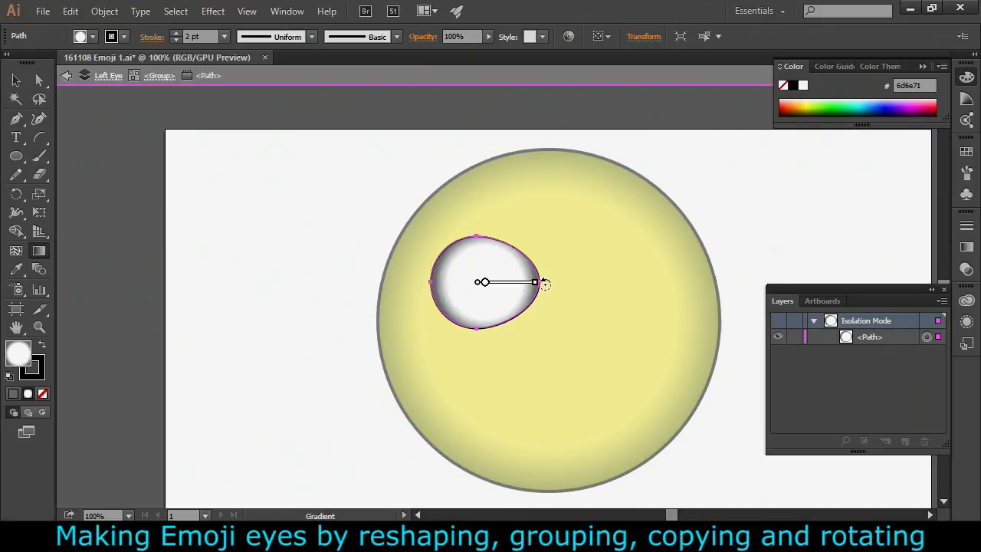
pyautogui.moveTo(545, 283); pyautogui.dragTo(525, 286)
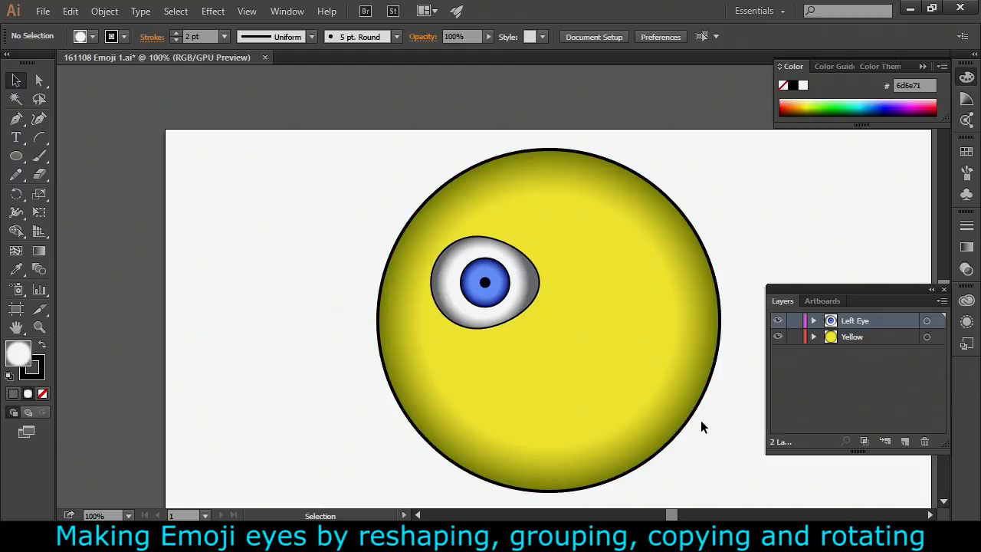
pyautogui.moveTo(713, 431)
pyautogui.write('Right eye')
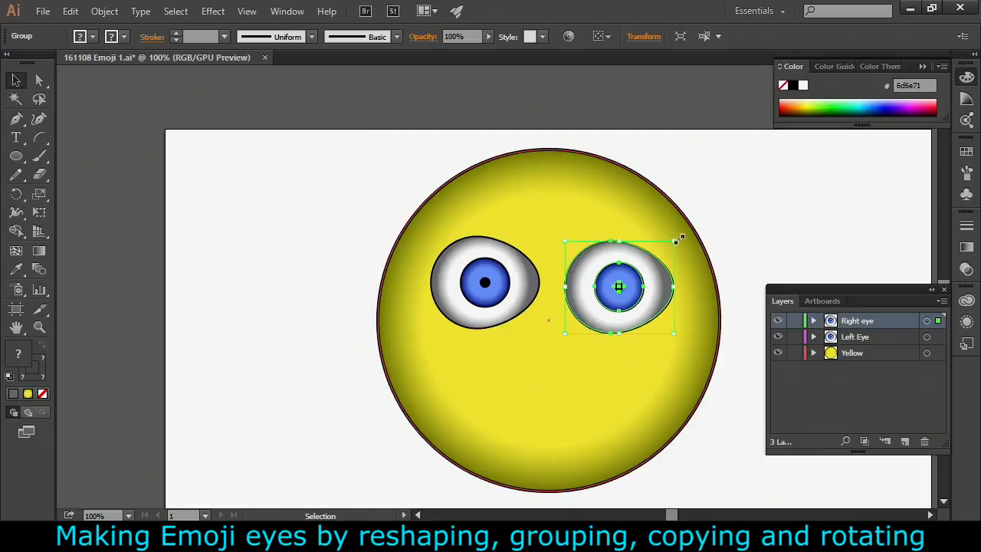
# - Rotate the right eye 180° to mirror the left, then slide Left Eye beside it
pyautogui.moveTo(677, 239); pyautogui.dragTo(636, 213)
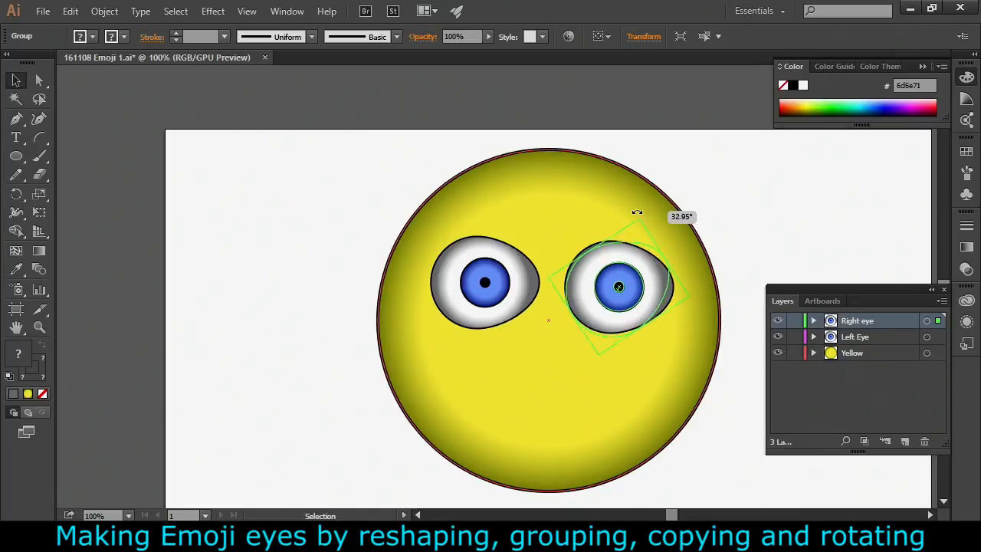
pyautogui.moveTo(636, 214); pyautogui.dragTo(600, 221)
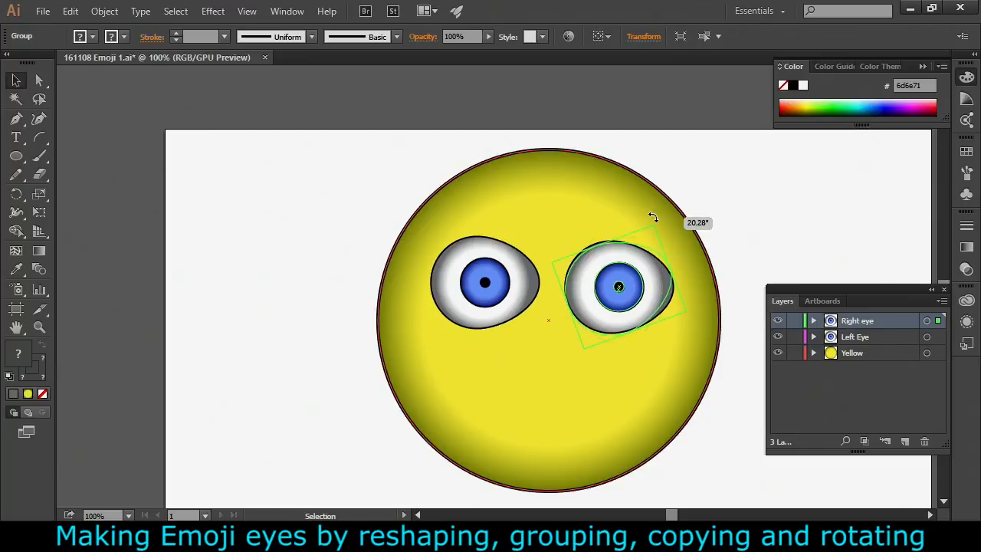
pyautogui.moveTo(651, 217); pyautogui.dragTo(661, 215)
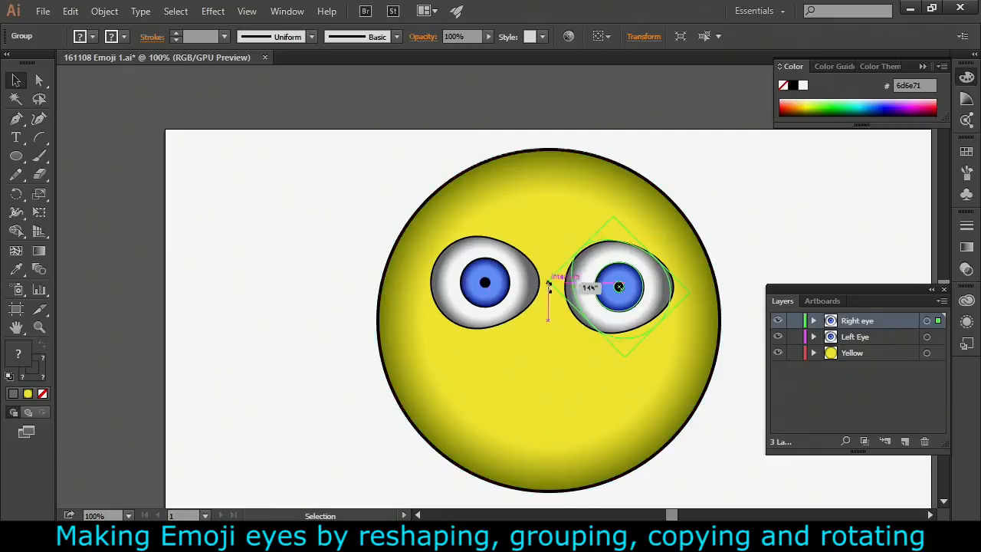
pyautogui.moveTo(619, 287); pyautogui.dragTo(510, 387)
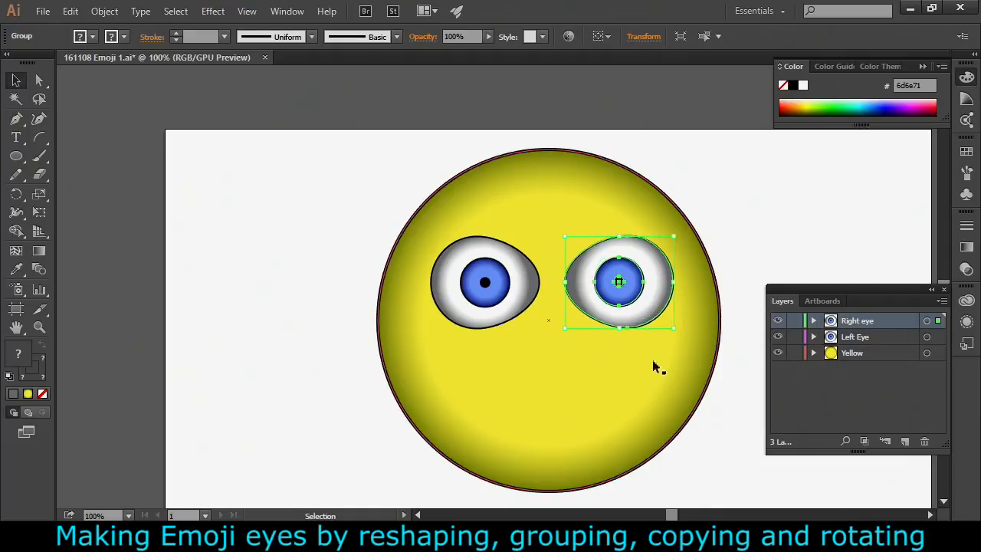
pyautogui.moveTo(621, 281); pyautogui.dragTo(484, 281)
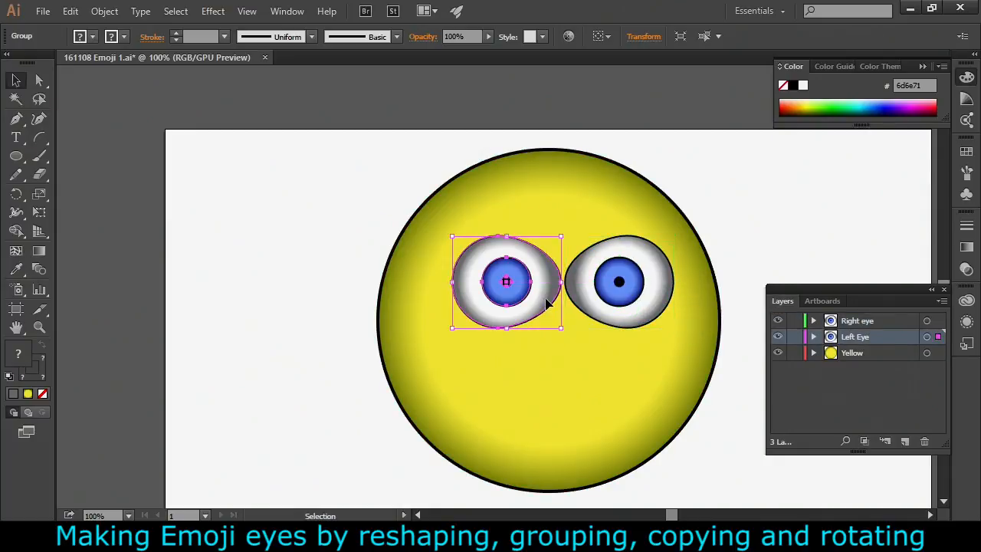
pyautogui.moveTo(506, 281); pyautogui.dragTo(482, 281)
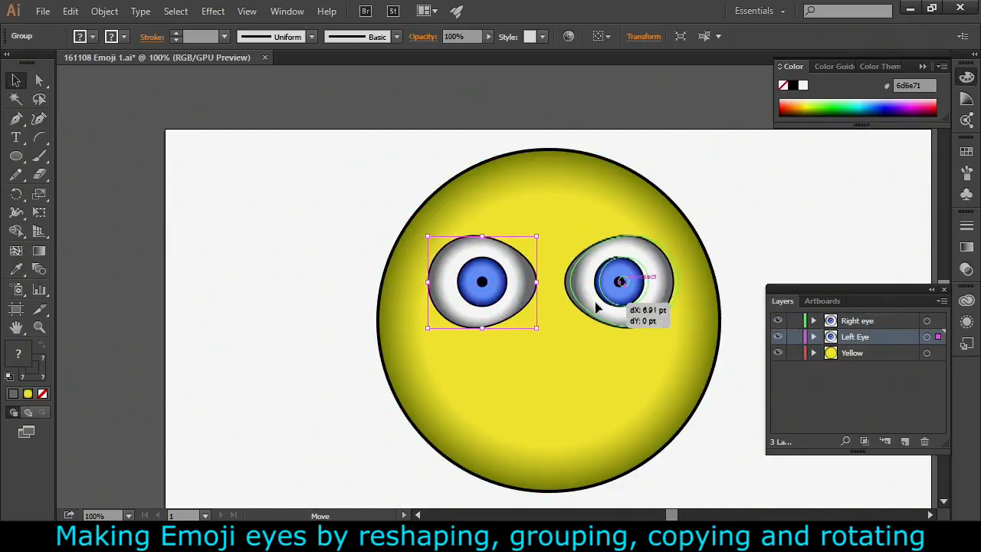